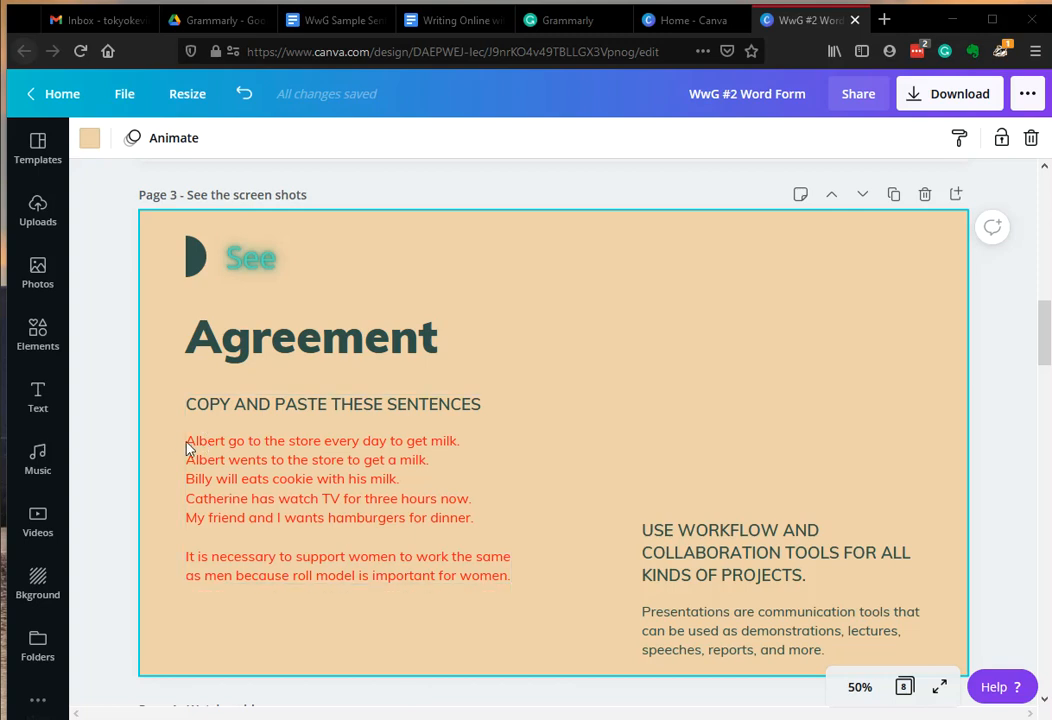
pyautogui.moveTo(310, 336)
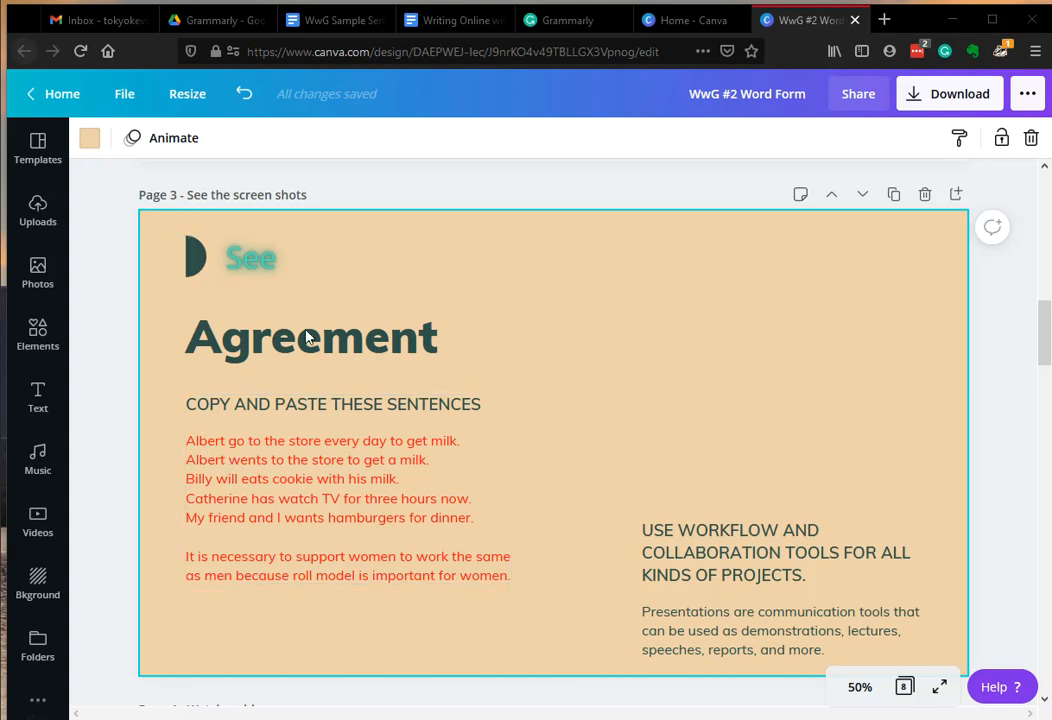
# Scroll down to page 5 'Now it's your turn' and follow 'Copy from here'.
pyautogui.scroll(-3)
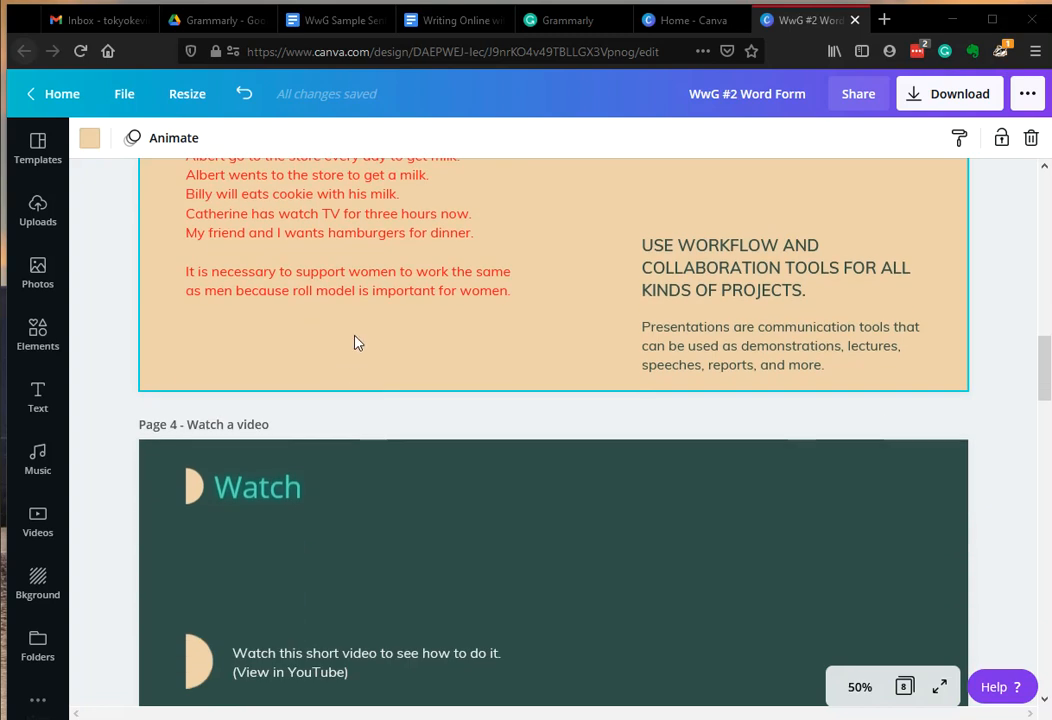
pyautogui.scroll(-3)
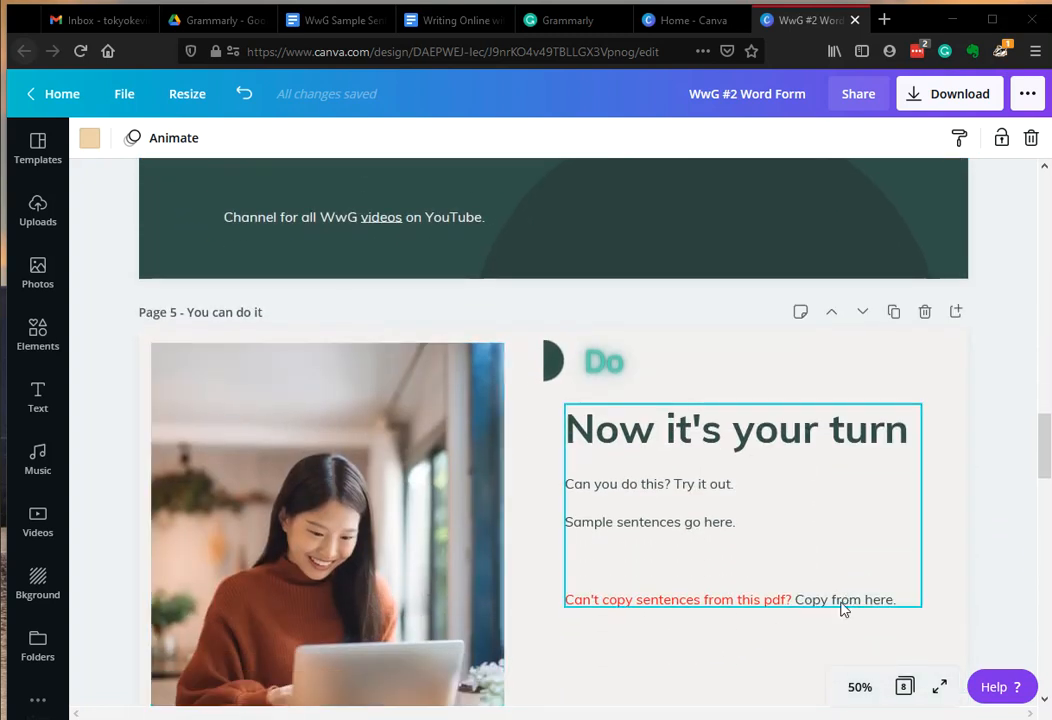
pyautogui.click(336, 20)
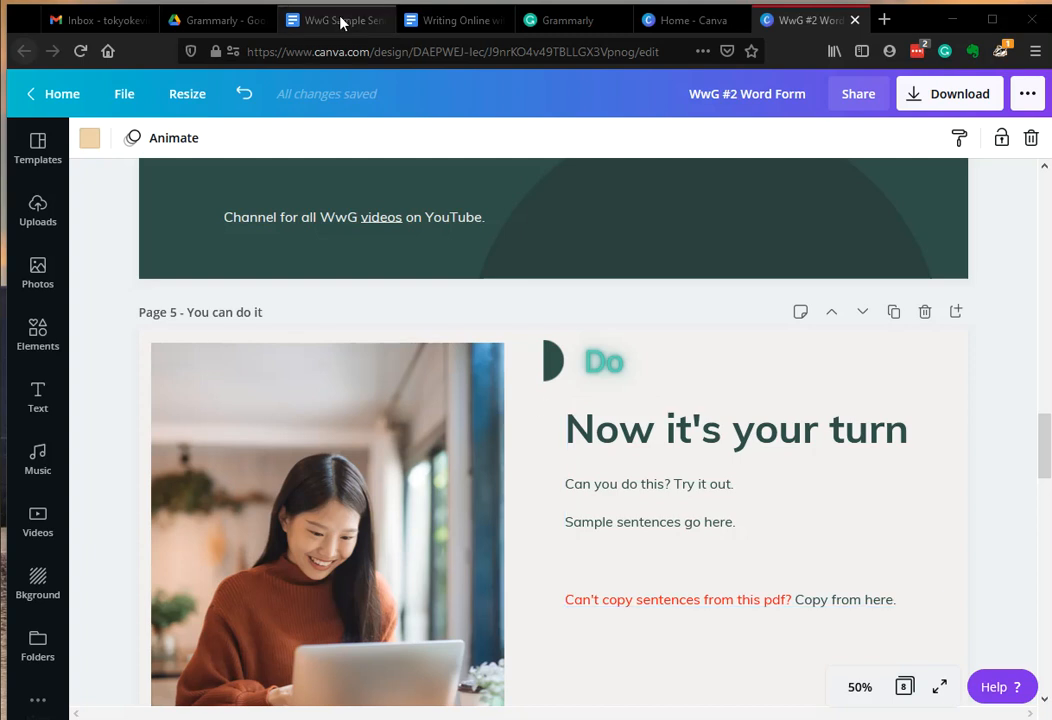
# Switch to the WwG Sample Sentences document with the Tool #2 sentences.
pyautogui.click(336, 20)
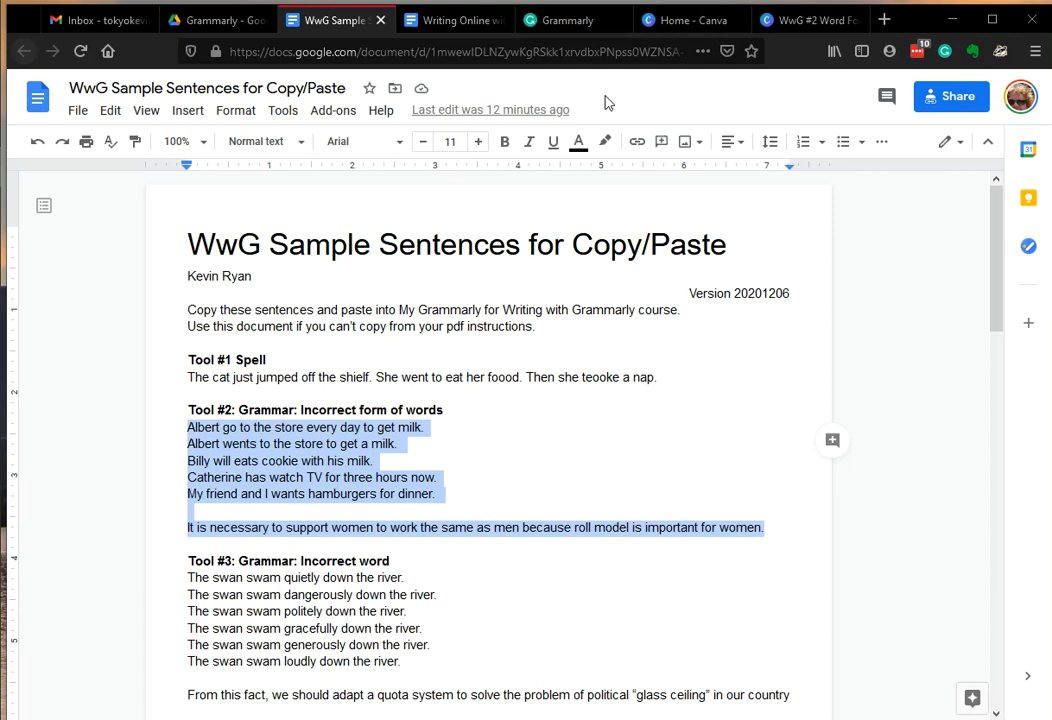
pyautogui.moveTo(572, 20)
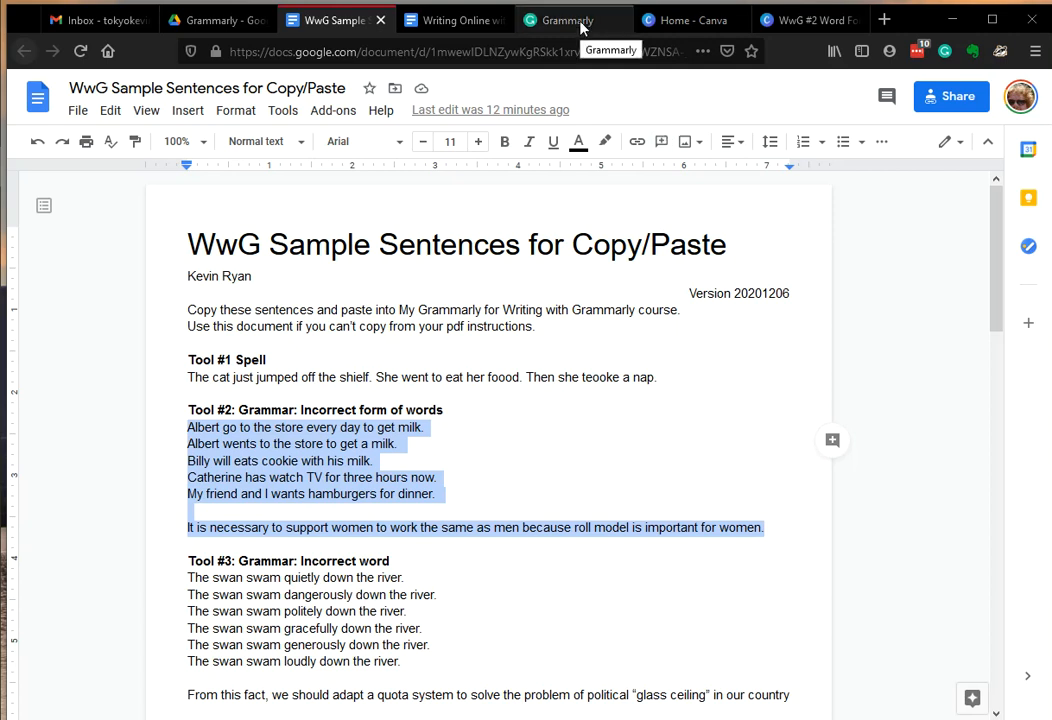
# Go to My Grammarly and open the Cat Essay document.
pyautogui.click(572, 20)
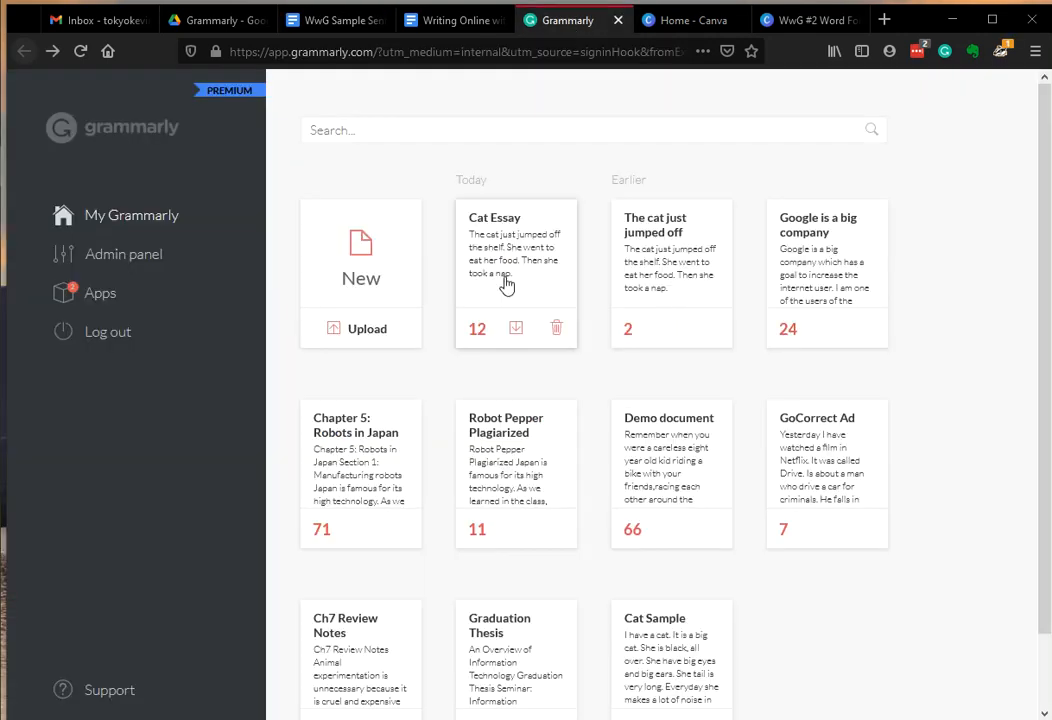
pyautogui.click(508, 250)
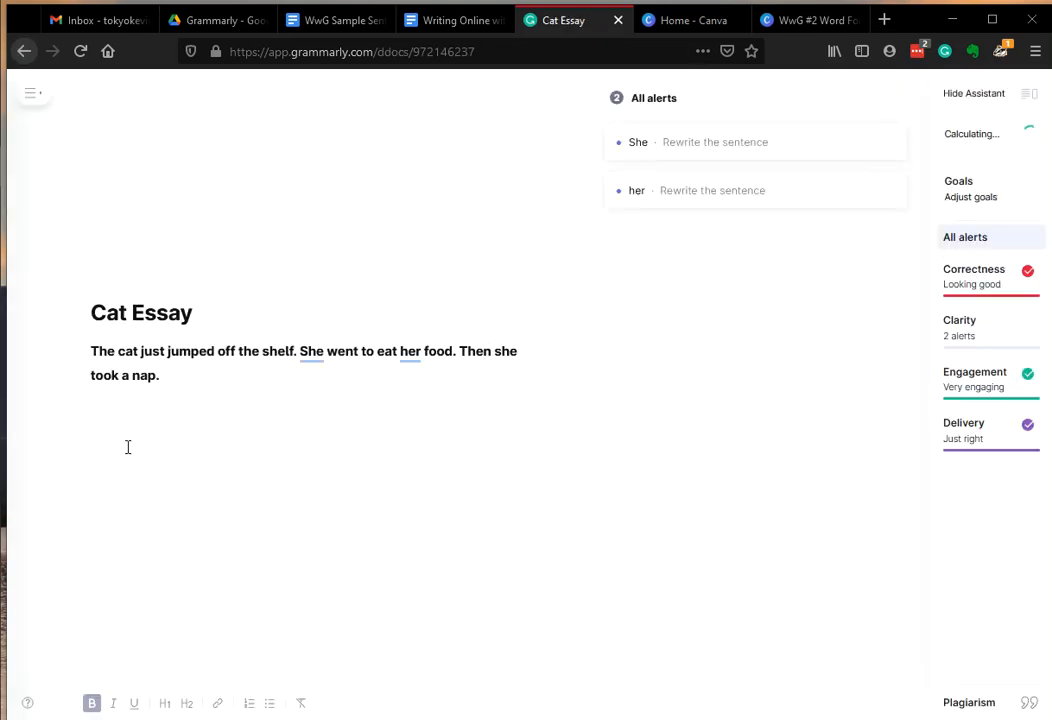
pyautogui.moveTo(104, 408)
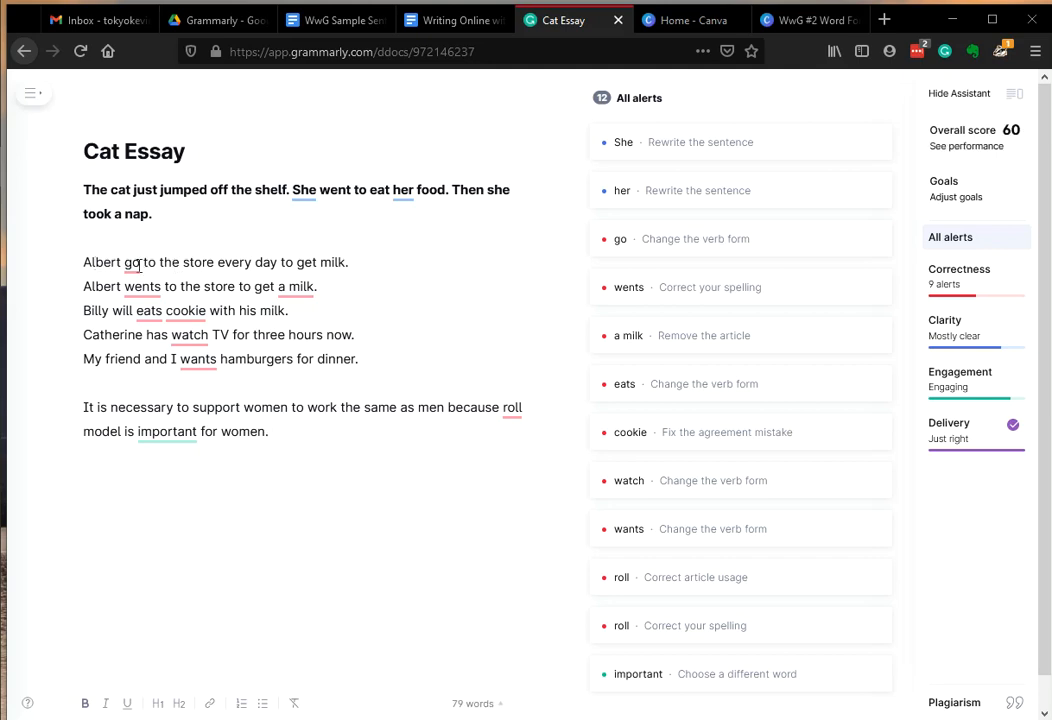
pyautogui.moveTo(660, 250)
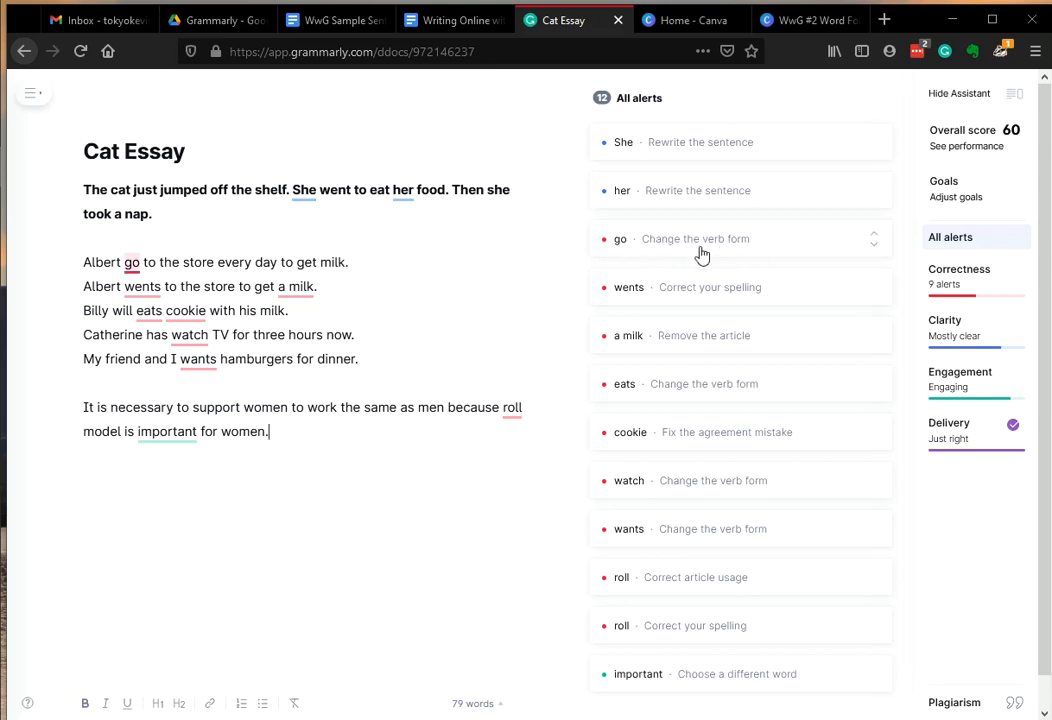
pyautogui.moveTo(418, 288)
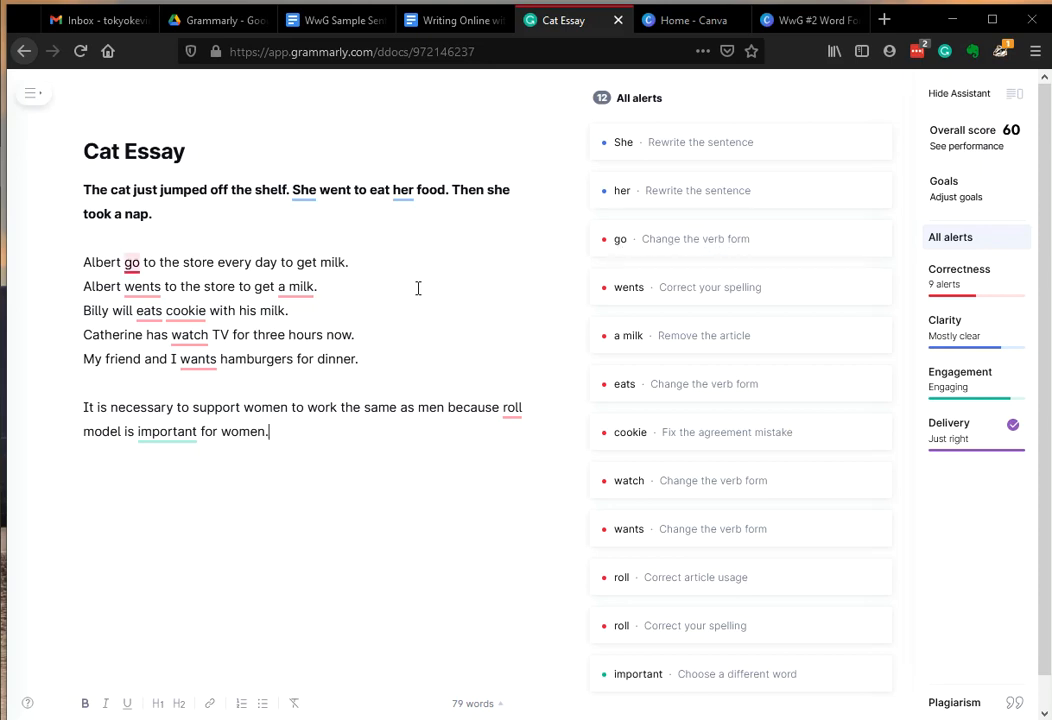
# Accept alerts changing 'go' to 'goes', 'wents' to 'went', and 'a milk' to 'milk'.
pyautogui.click(620, 238)
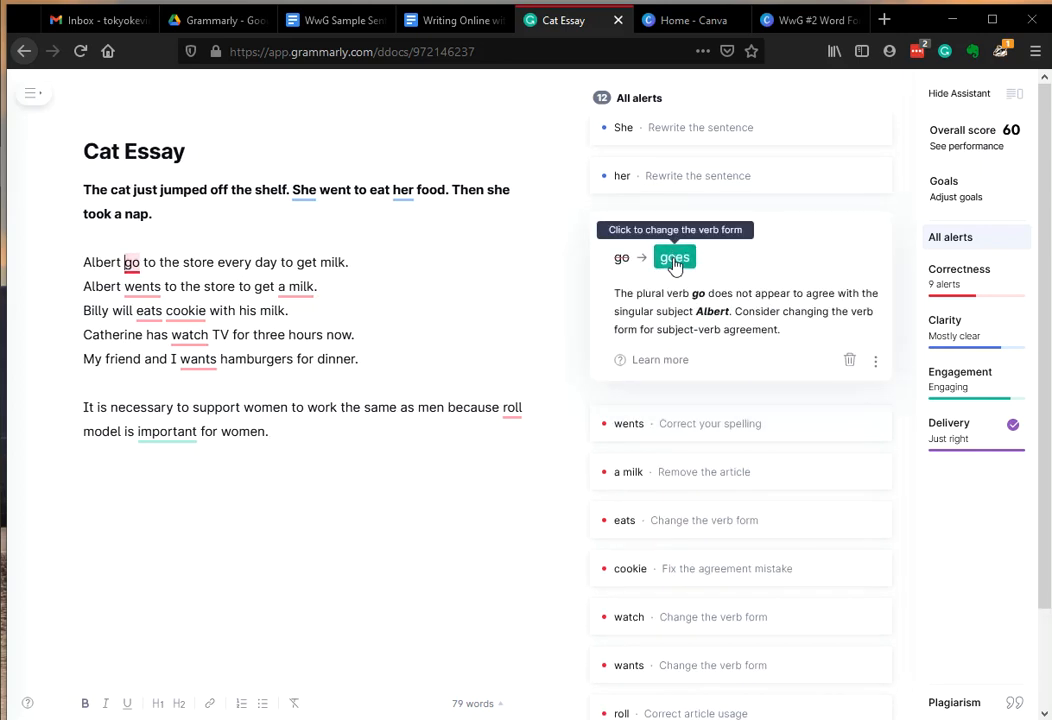
pyautogui.click(674, 256)
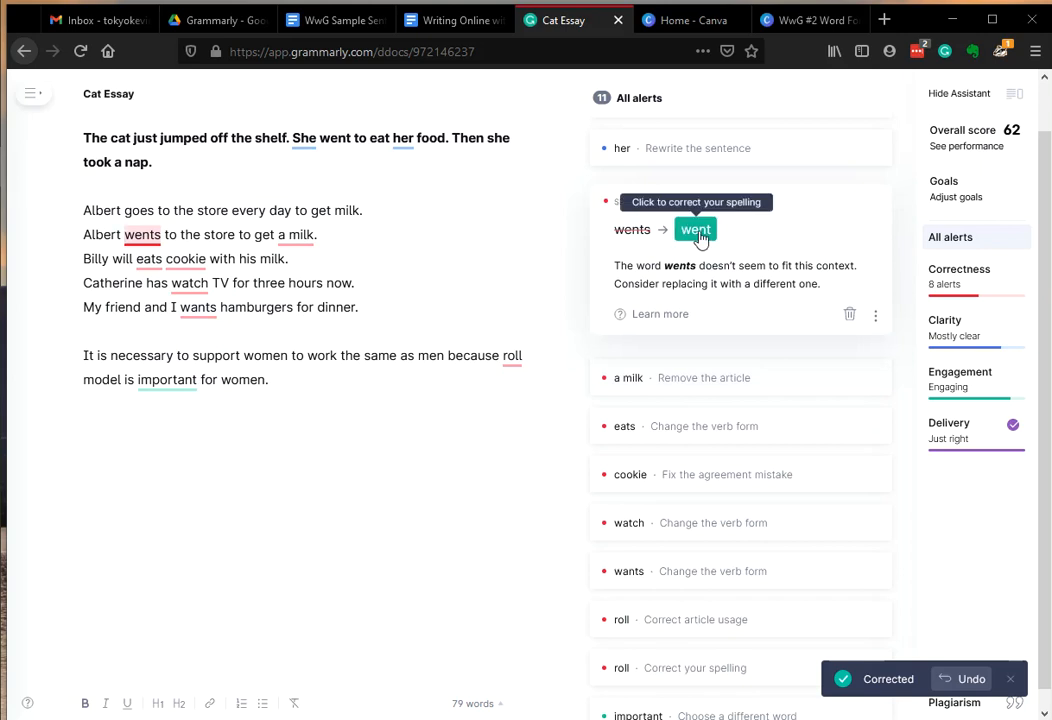
pyautogui.click(696, 230)
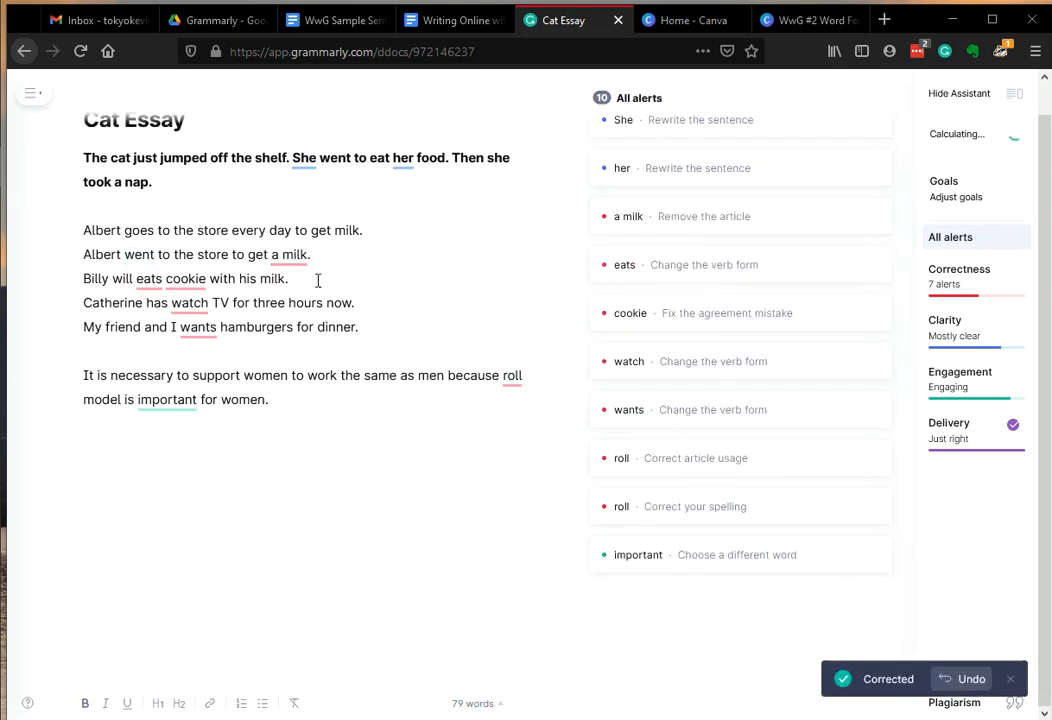
pyautogui.click(628, 216)
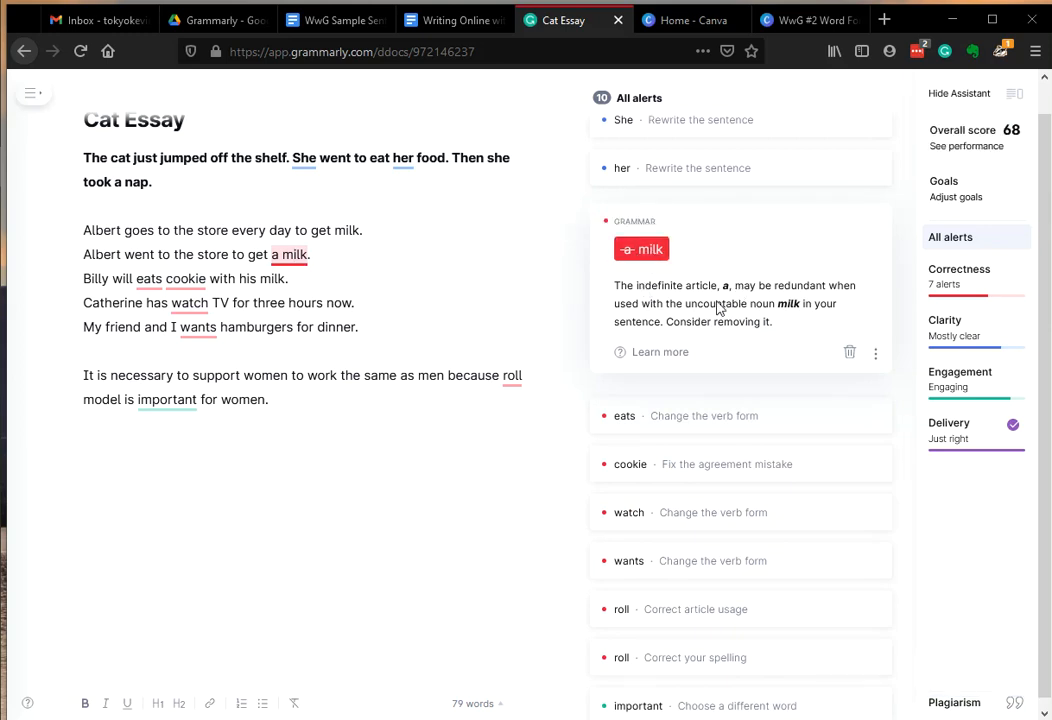
pyautogui.moveTo(640, 248)
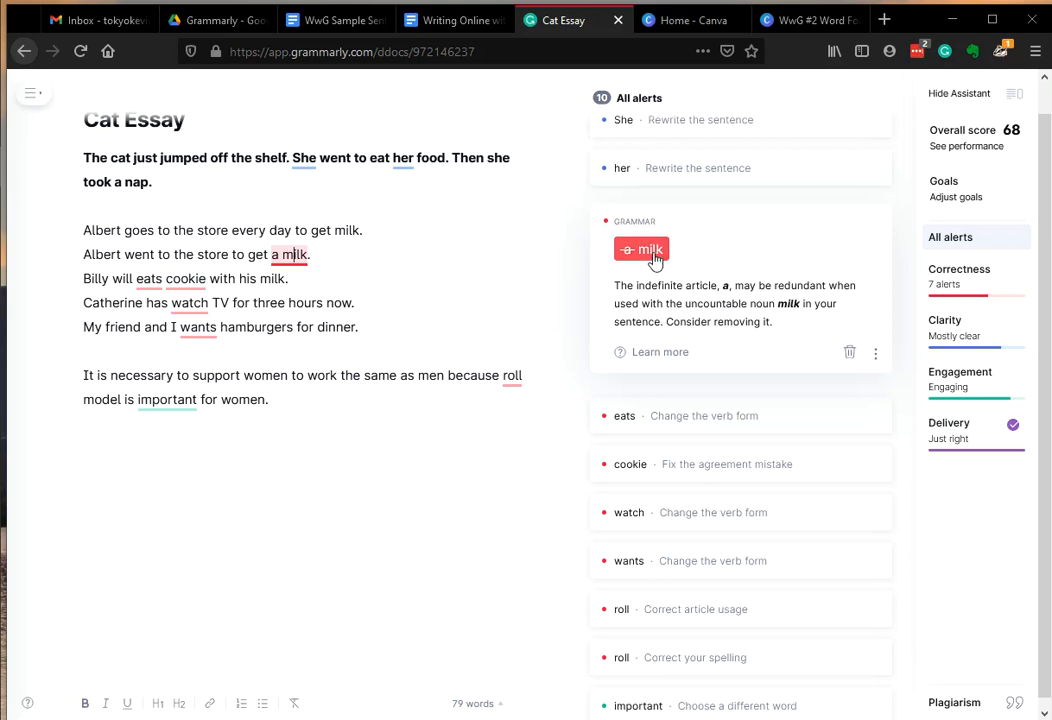
pyautogui.click(640, 248)
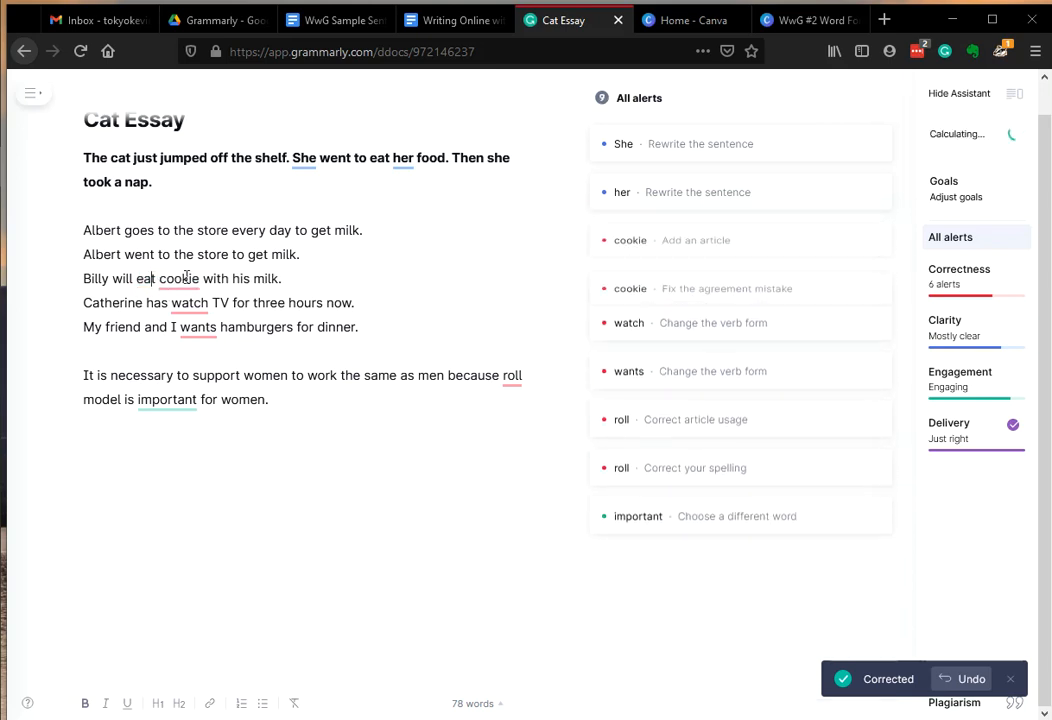
# Accept alerts giving 'a cookie', 'has watched' and 'I want', reaching score 94.
pyautogui.click(696, 240)
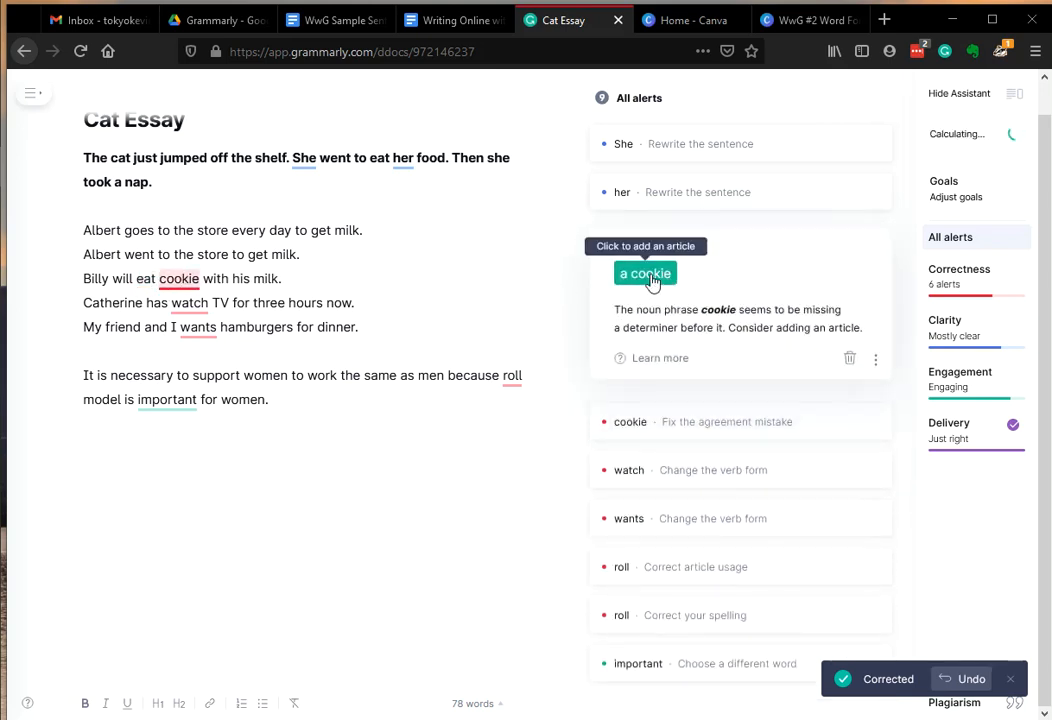
pyautogui.click(644, 272)
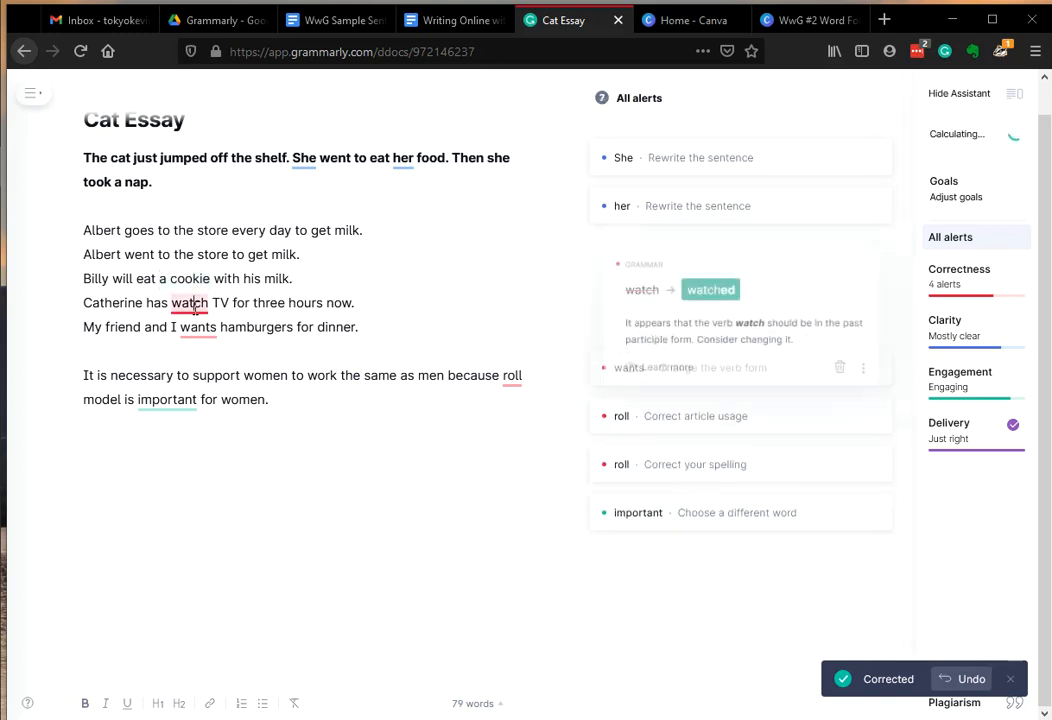
pyautogui.click(710, 288)
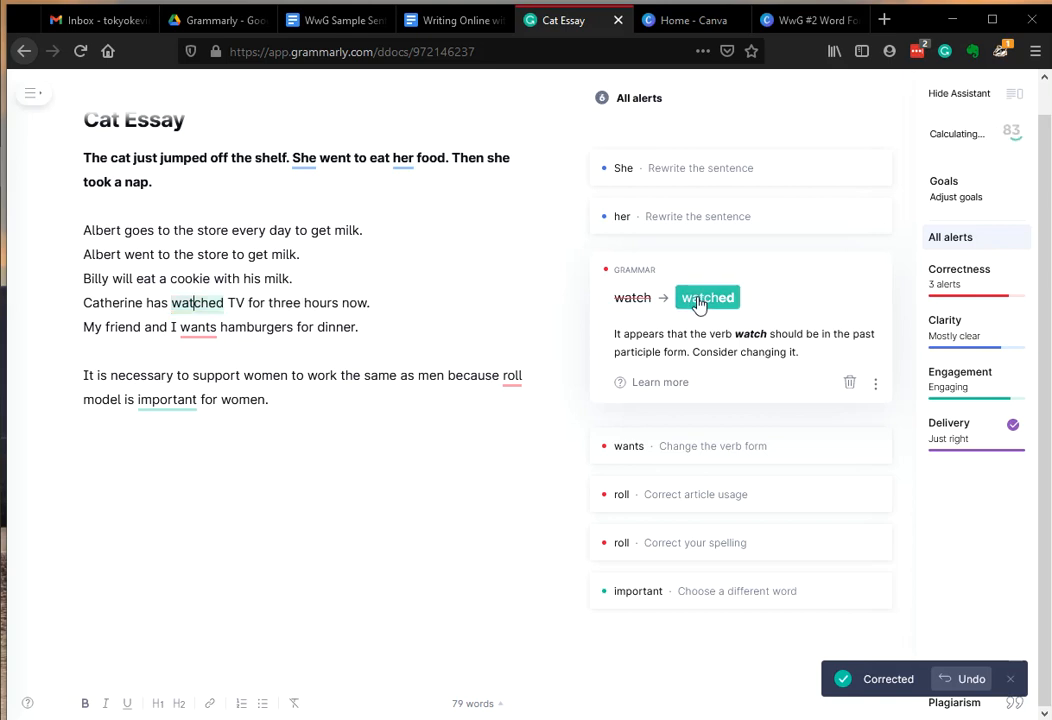
pyautogui.click(708, 296)
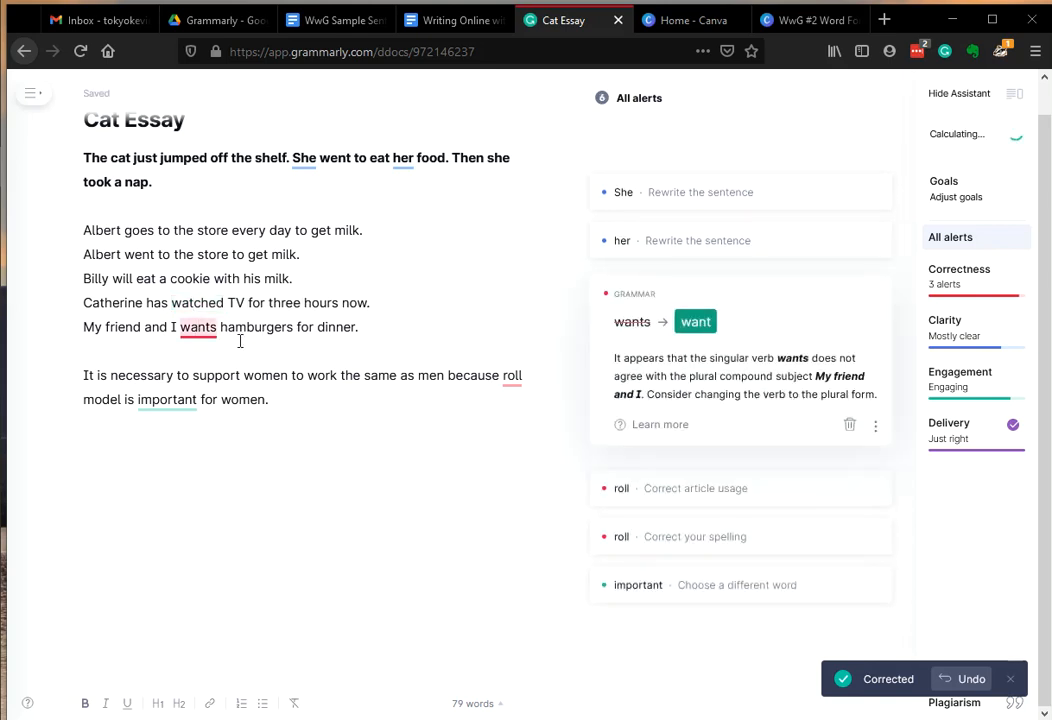
pyautogui.moveTo(696, 320)
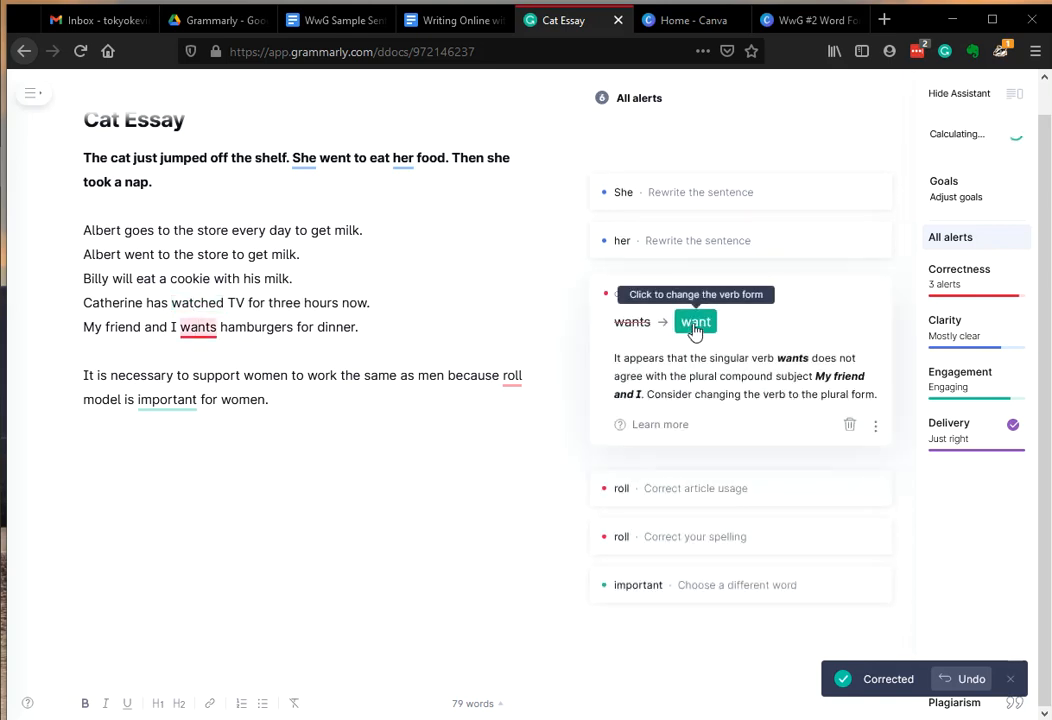
pyautogui.click(696, 320)
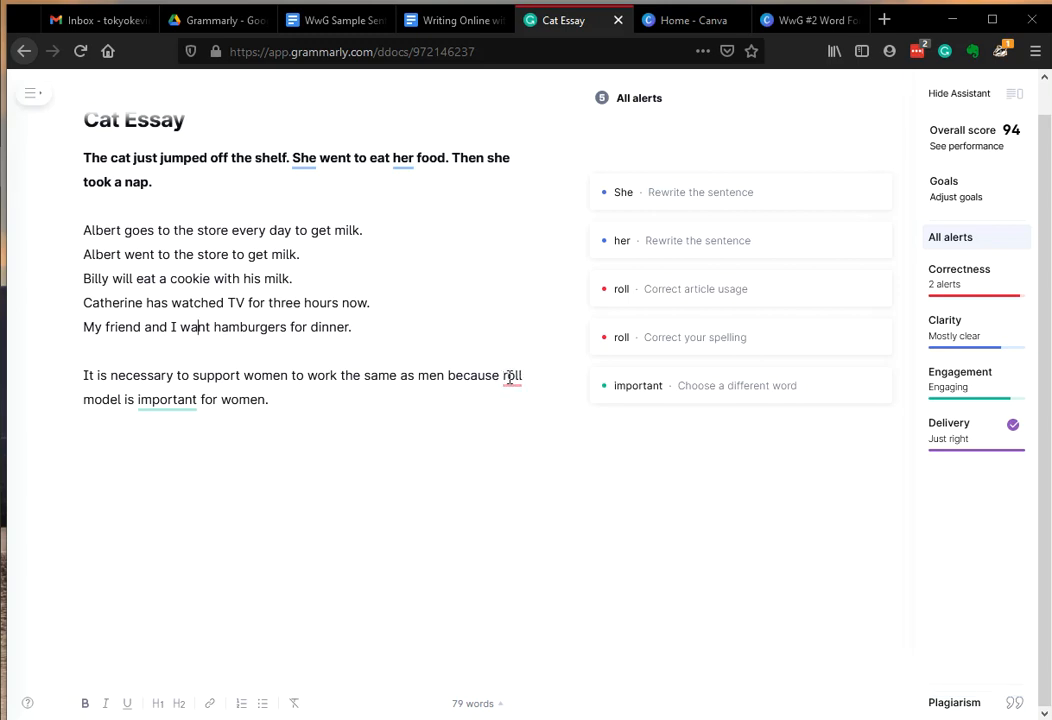
# Add 'the' before roll and correct 'roll' to 'role', reaching score 95.
pyautogui.click(696, 288)
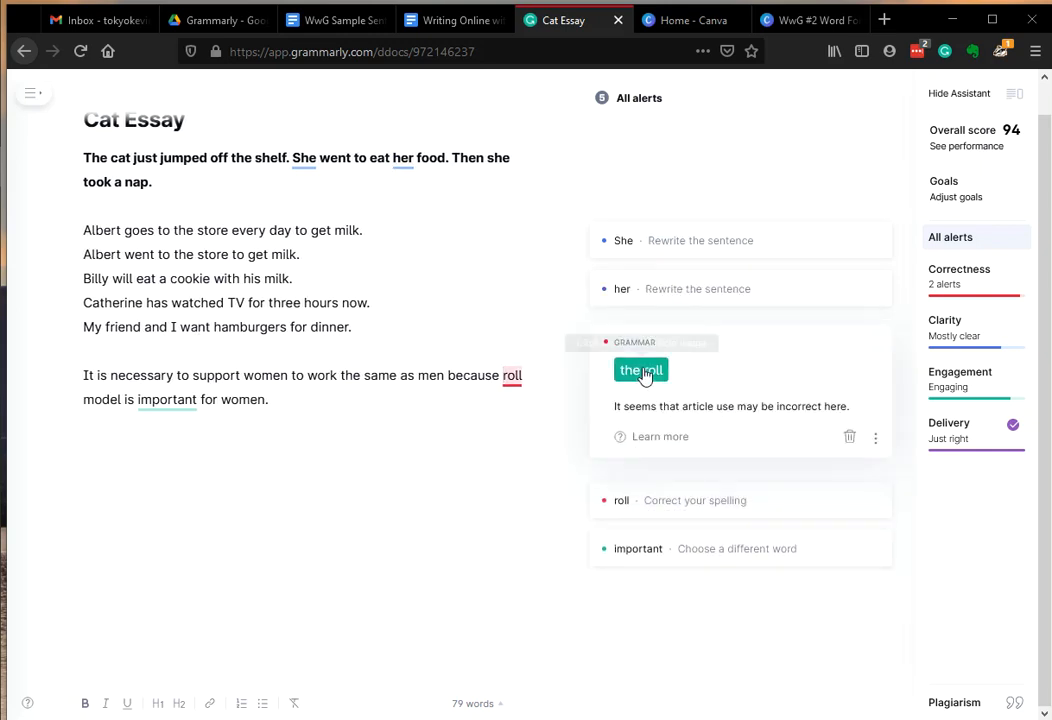
pyautogui.click(640, 370)
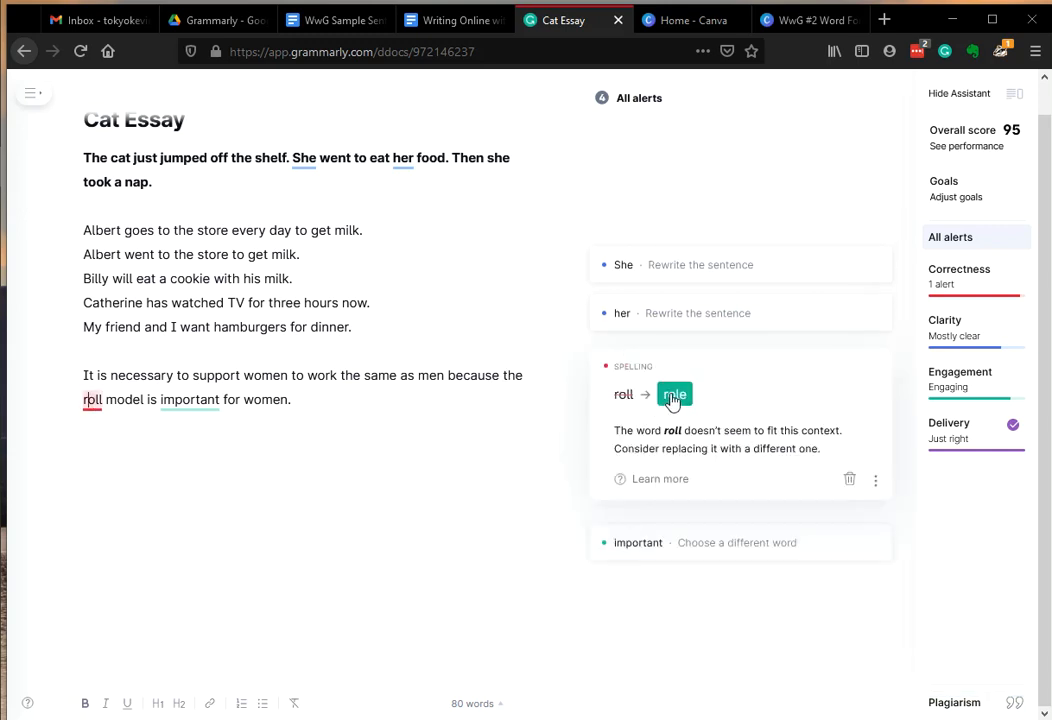
pyautogui.click(674, 394)
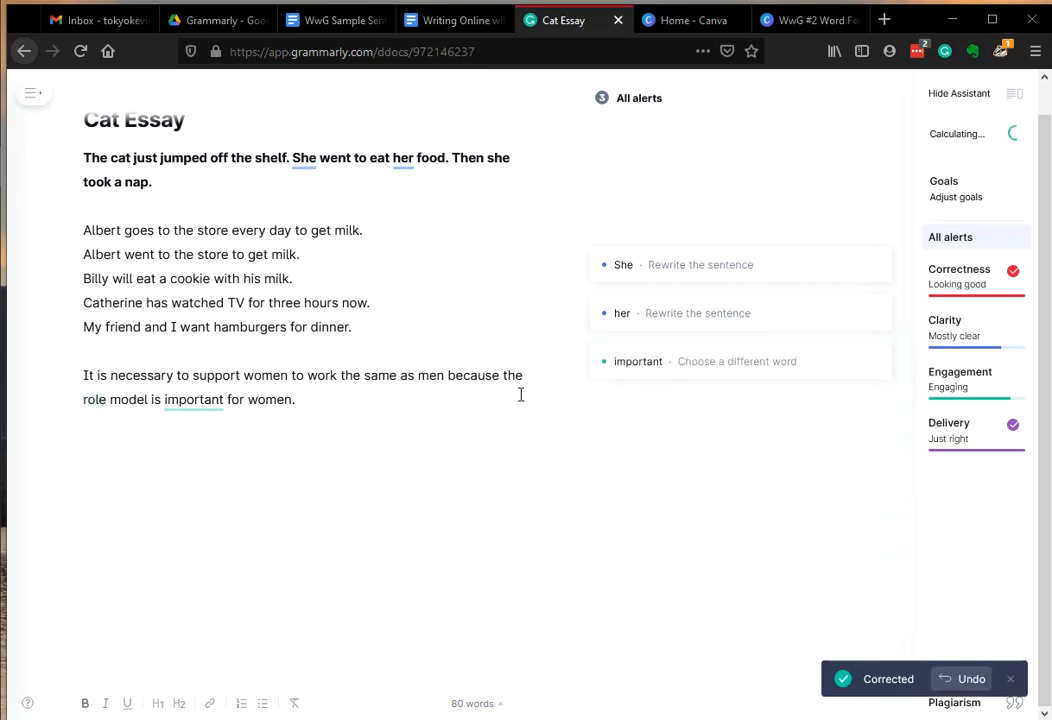